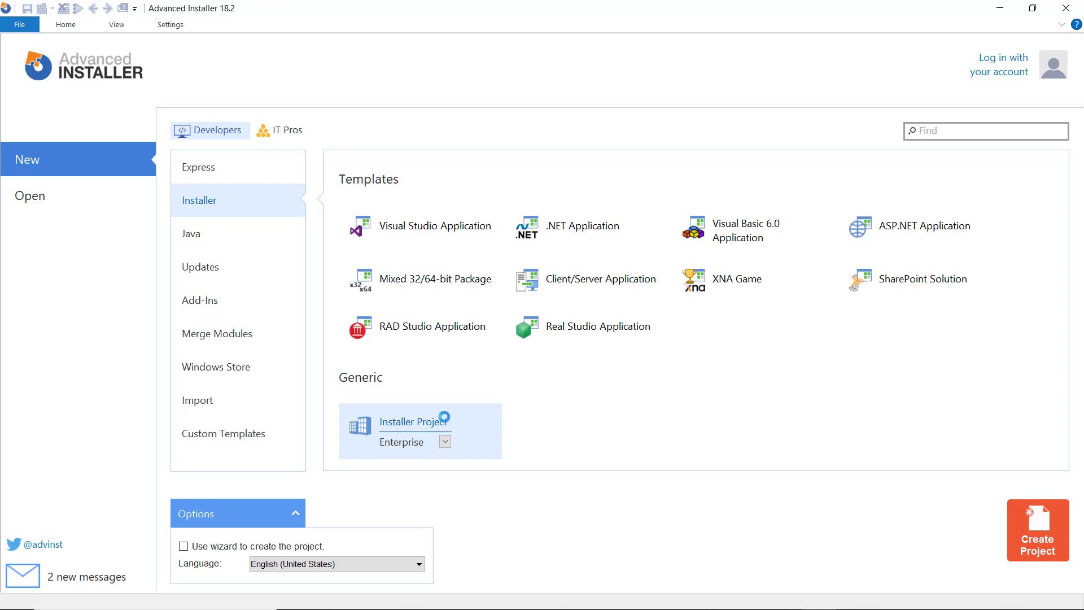
# Step: Create a new generic Installer Project showing Files and Folders
pyautogui.click(1037, 530)
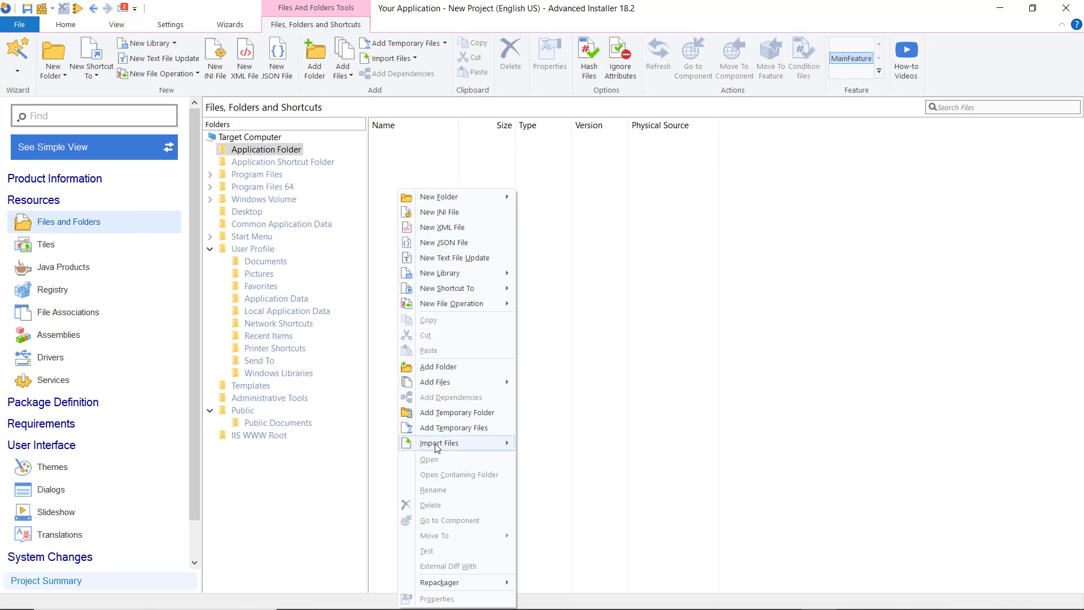
# Step: Import appsettings.json as a JSON file into the Application Folder
pyautogui.click(439, 443)
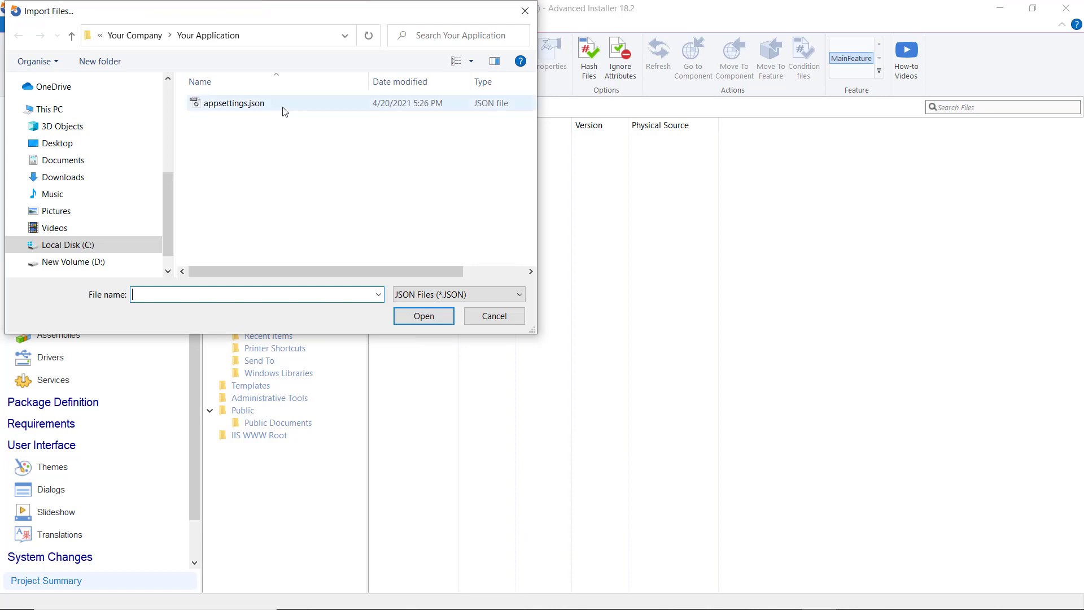
pyautogui.click(422, 315)
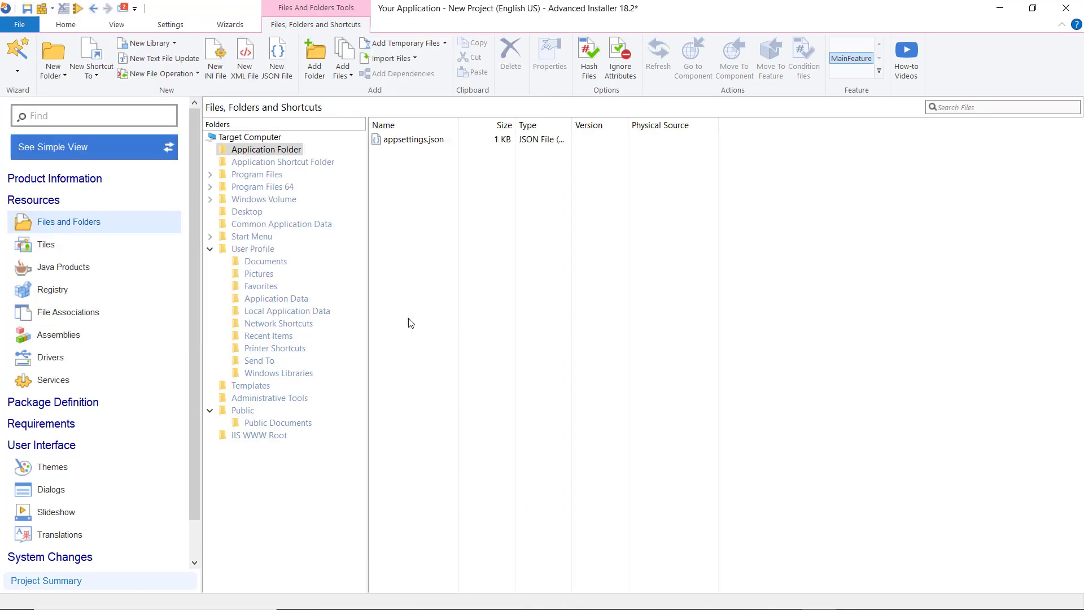
pyautogui.click(411, 139)
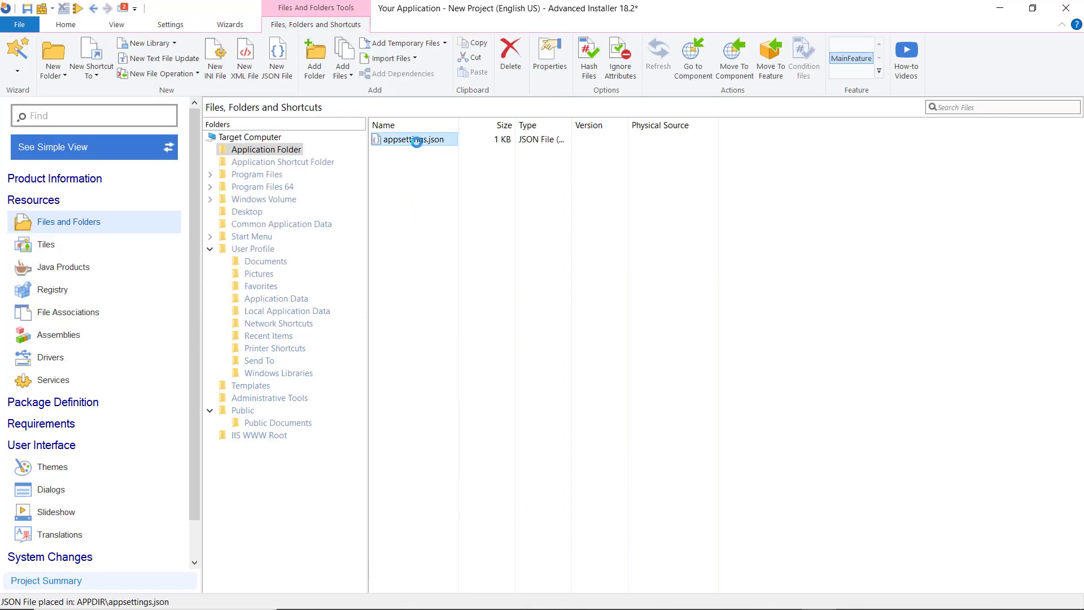
# Step: Add a Boolean property named Allow under Root in appsettings.json
pyautogui.doubleClick(413, 139)
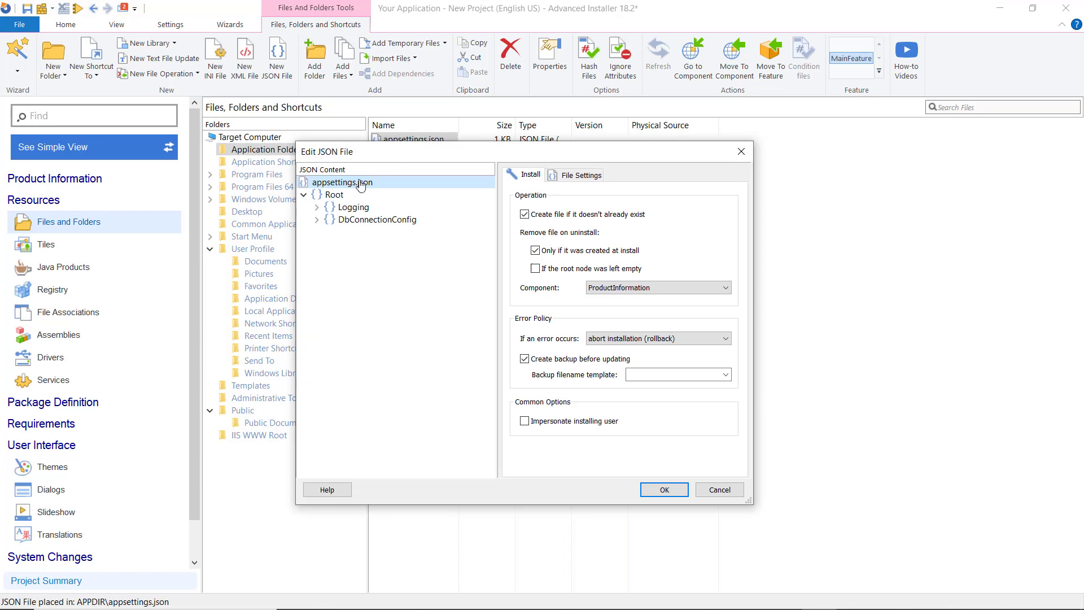
pyautogui.click(336, 195)
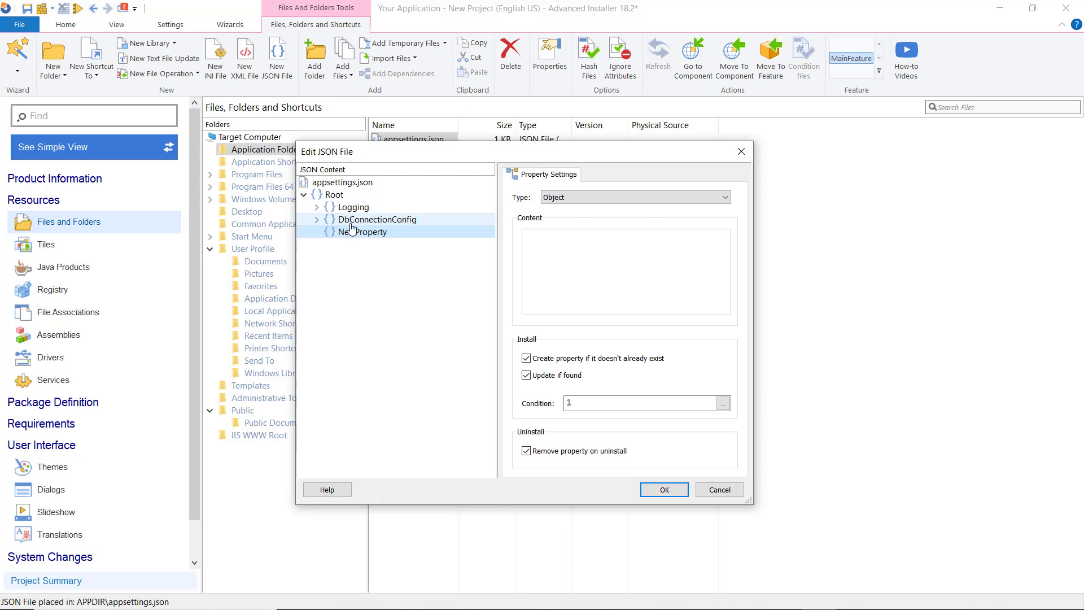
pyautogui.rightClick(365, 232)
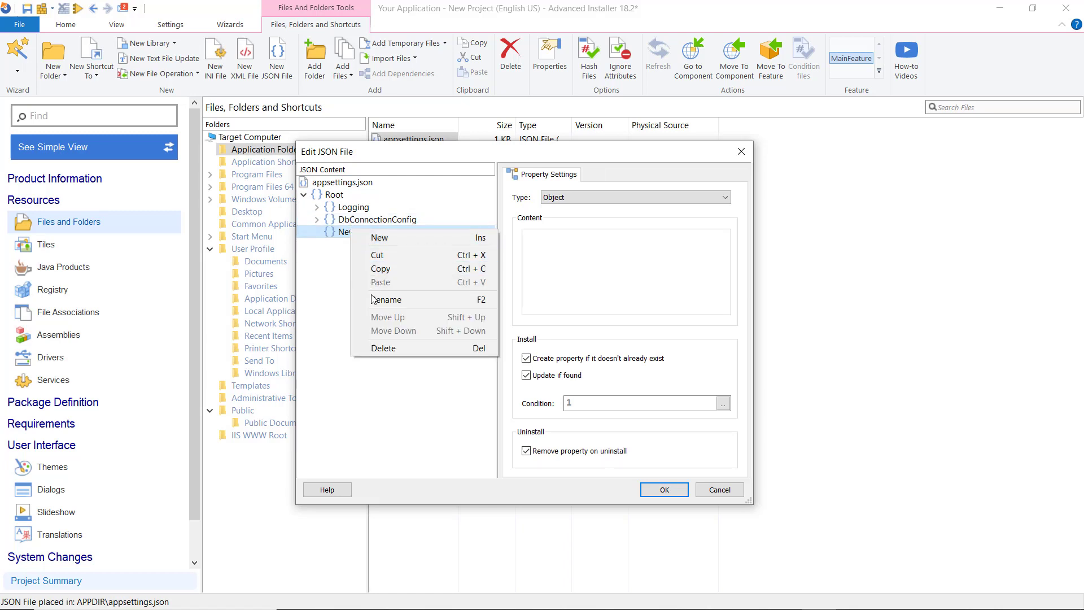
pyautogui.click(388, 299)
pyautogui.write('Allow')
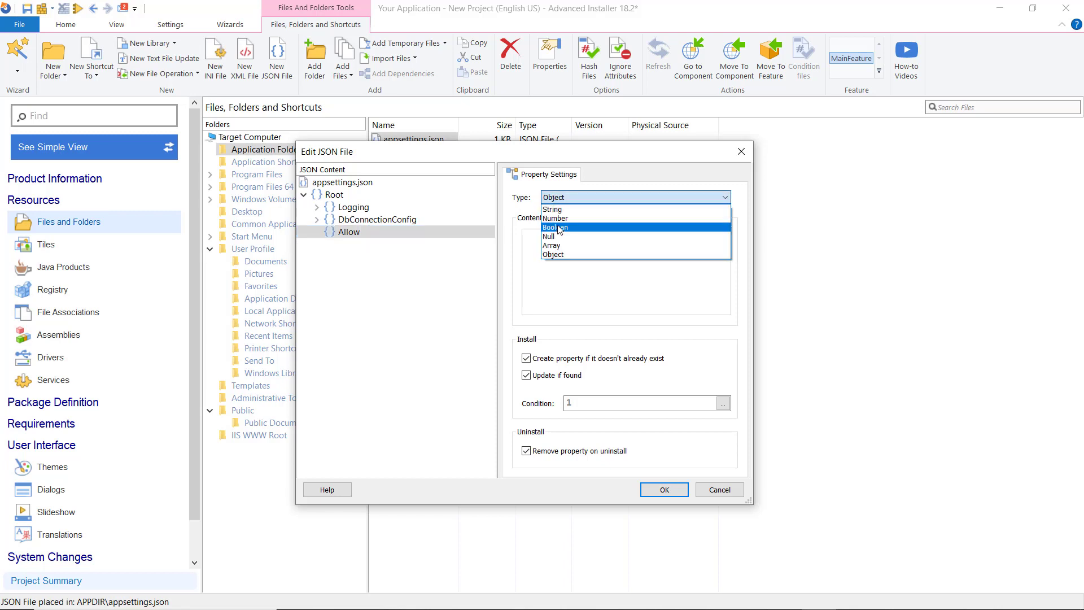
pyautogui.click(556, 227)
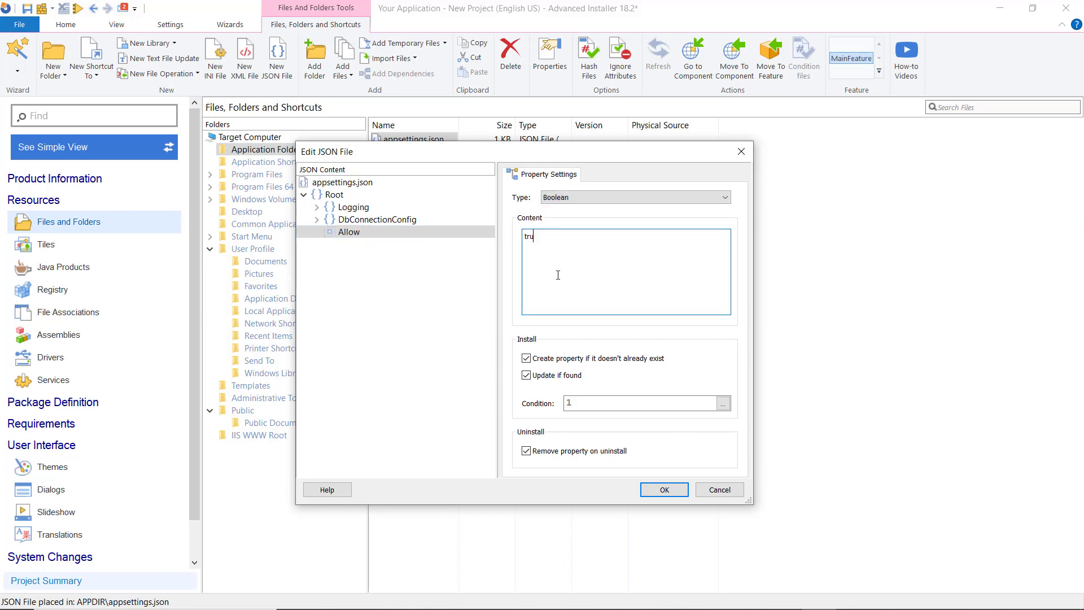
# Step: Add a Number property KeyValue set to 35 under Root
pyautogui.rightClick(334, 194)
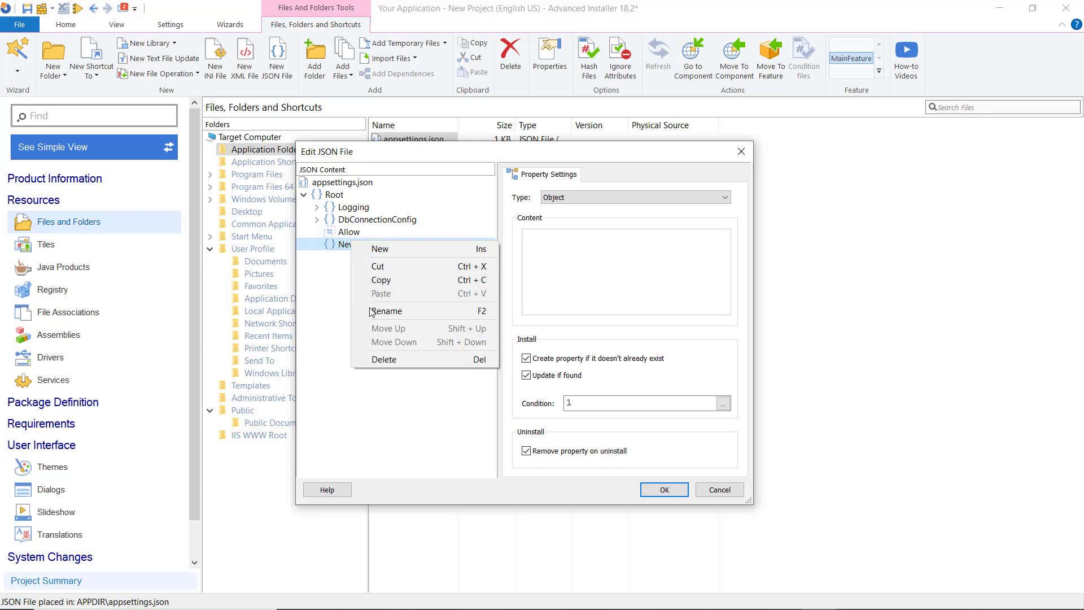
pyautogui.click(387, 310)
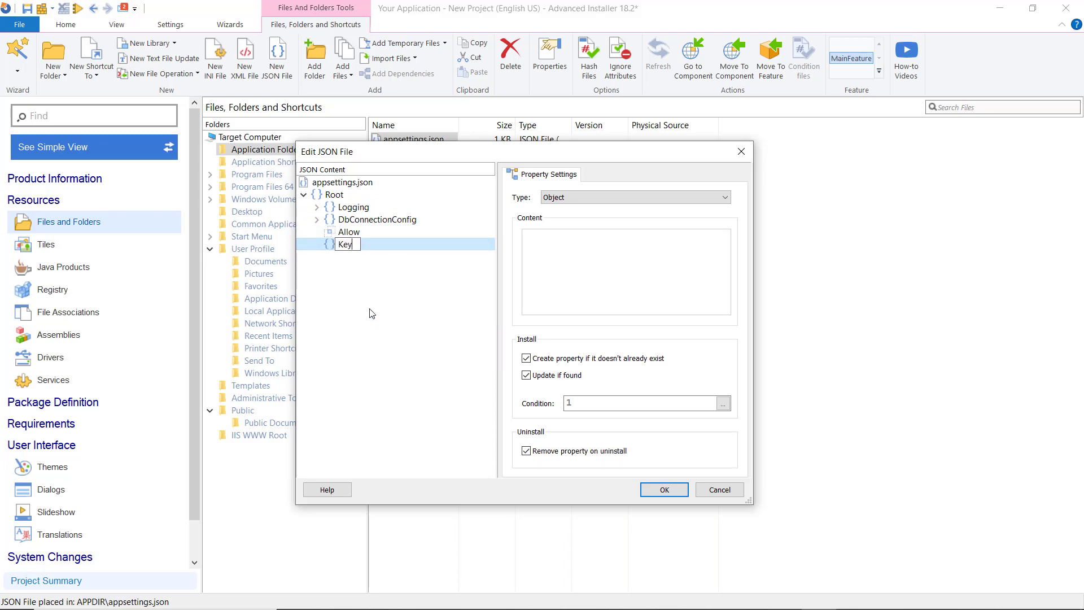
pyautogui.write('Value')
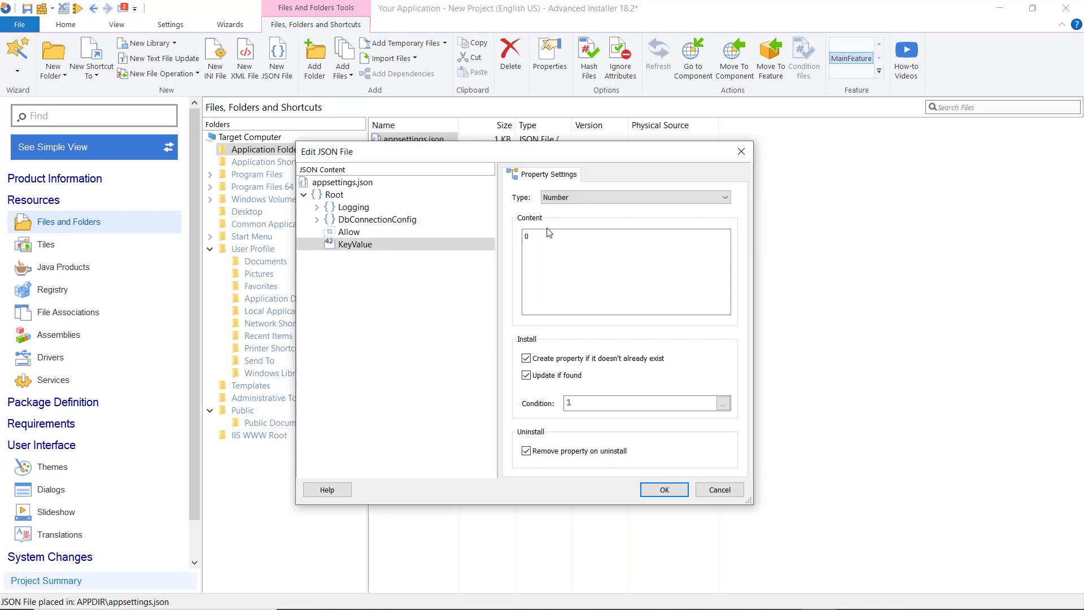
pyautogui.write('35')
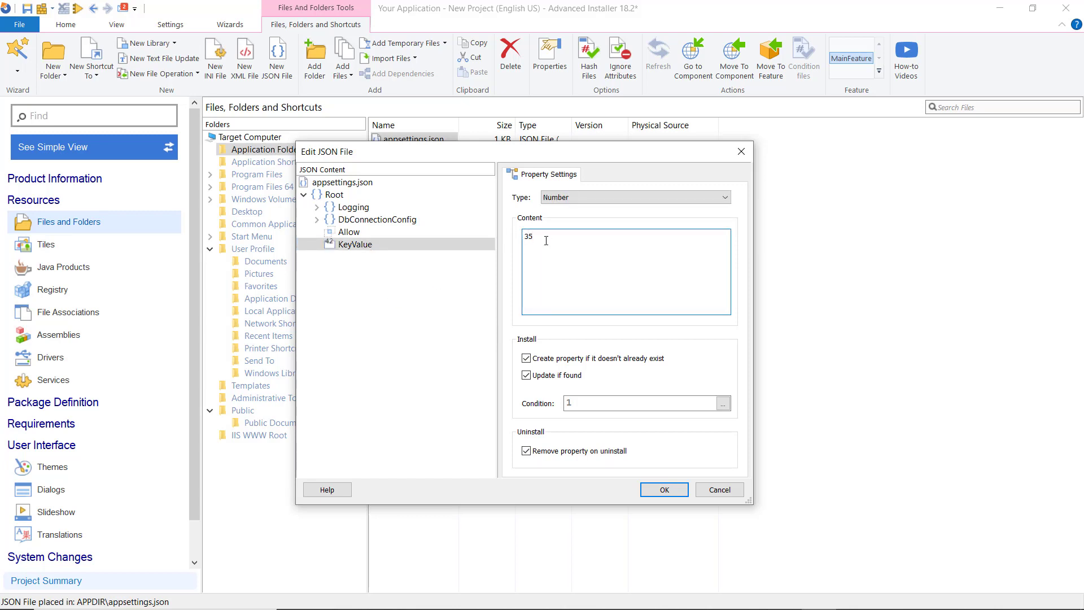
# Step: Add another property under Root named [ProductName]
pyautogui.rightClick(335, 194)
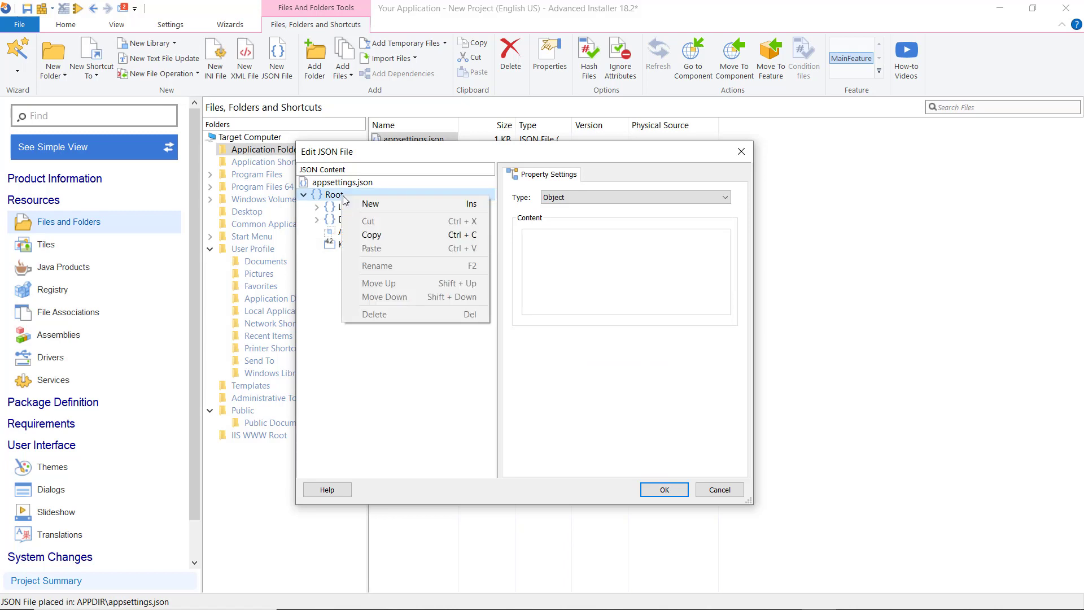
pyautogui.click(371, 203)
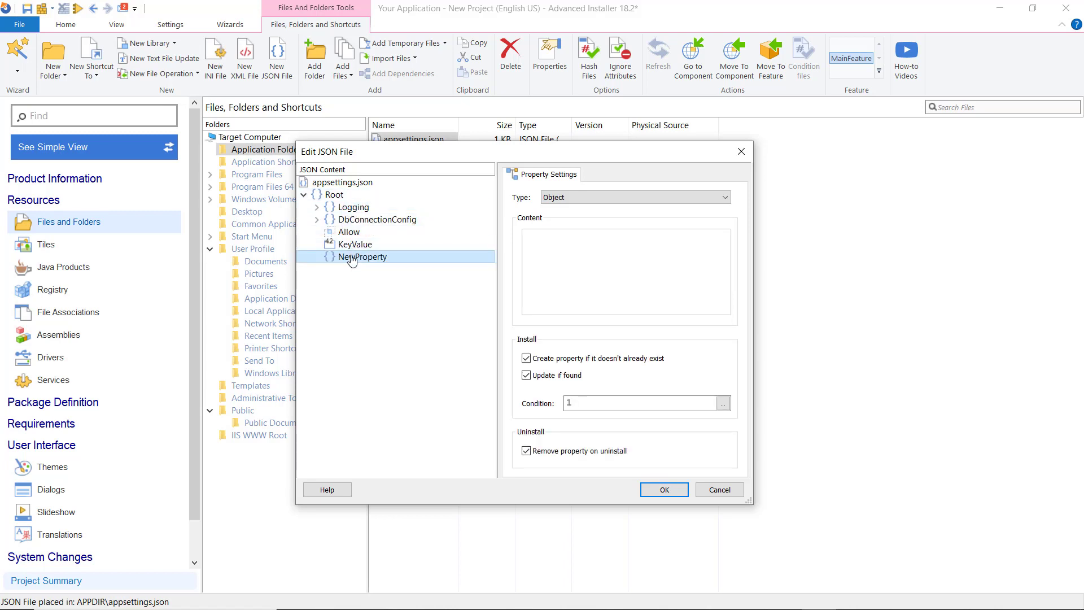
pyautogui.doubleClick(363, 256)
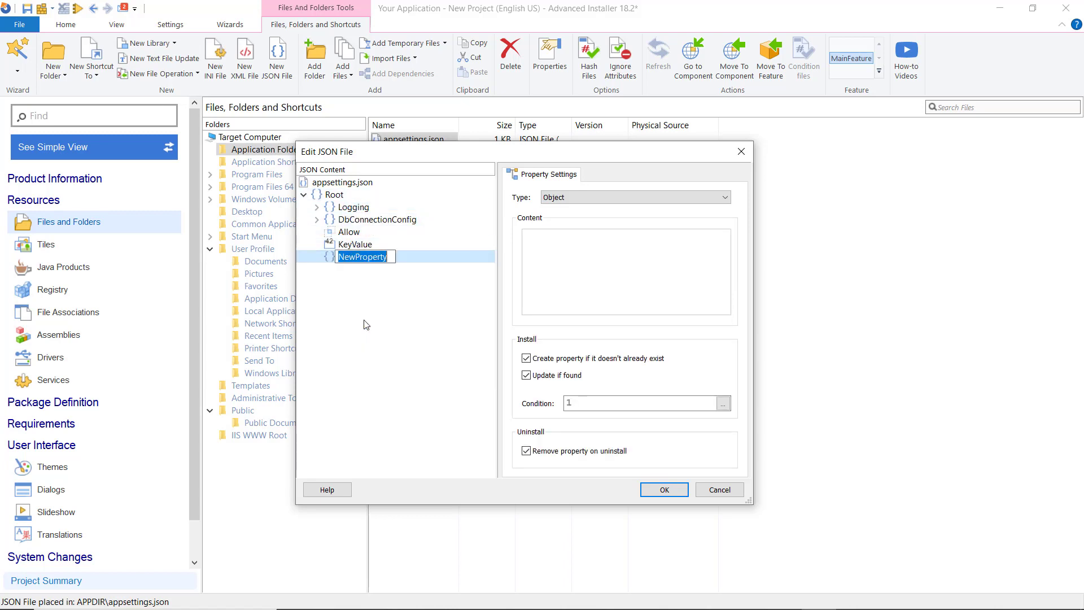
pyautogui.write('[ProductName]')
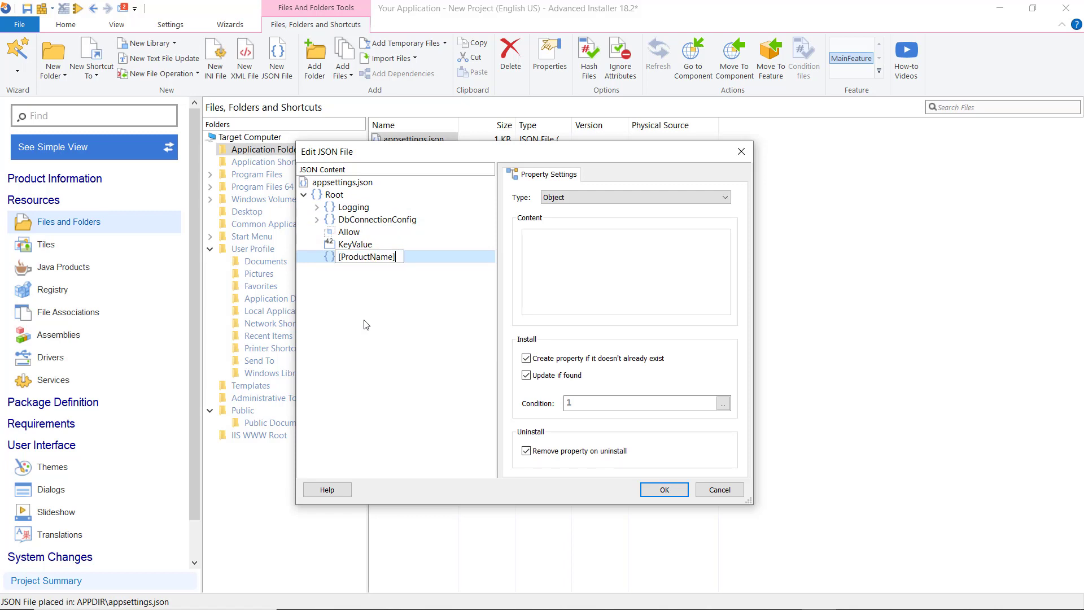
# Step: Set DatabaseName under DbConnectionConfig to [DBNAME]
pyautogui.click(316, 219)
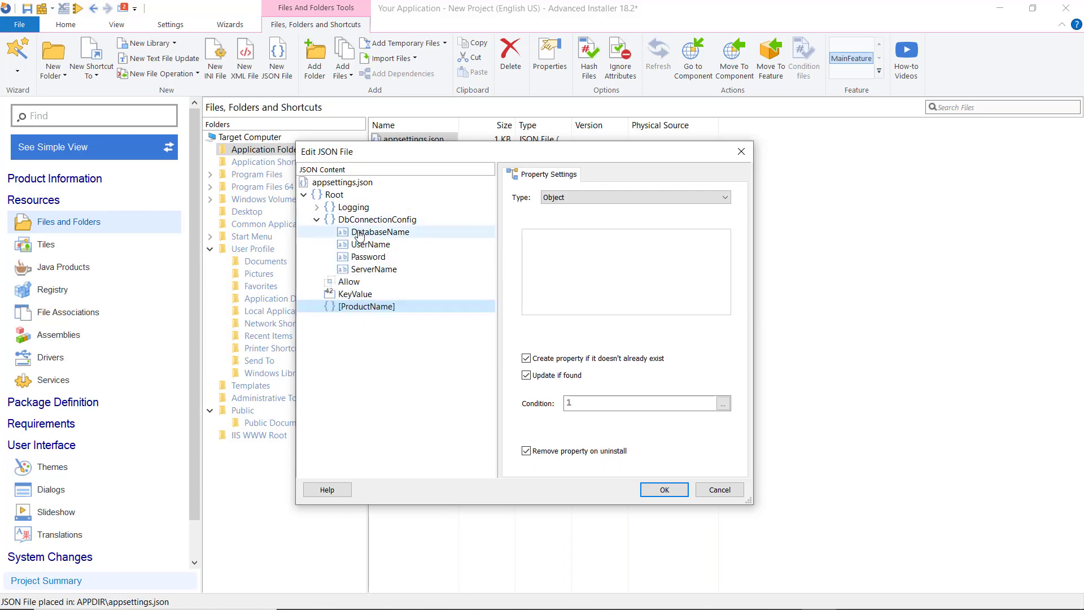
pyautogui.click(378, 231)
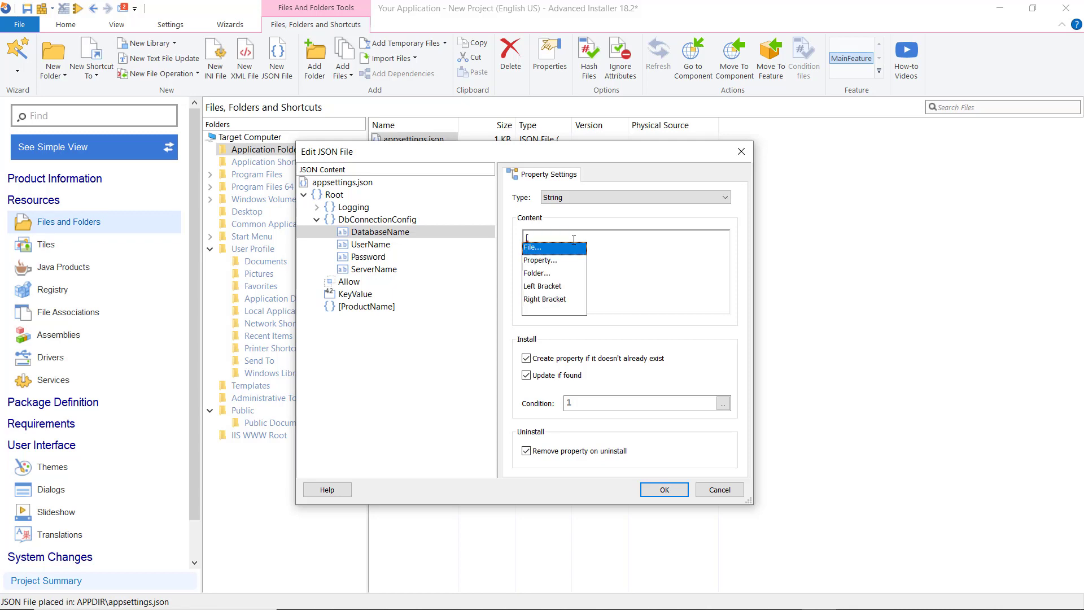
pyautogui.write('[DB')
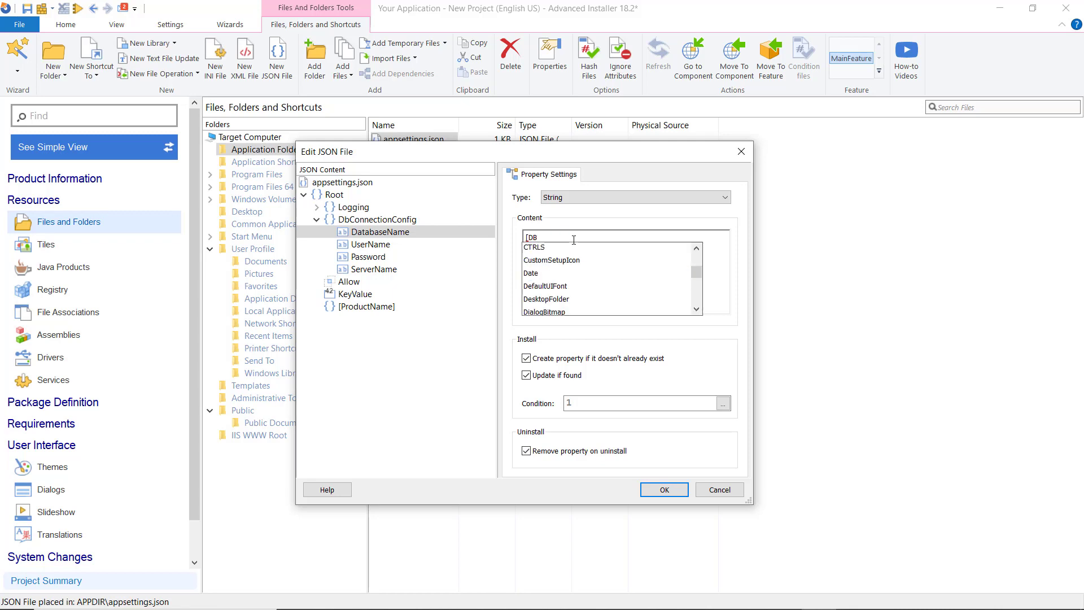
pyautogui.write('NAME')
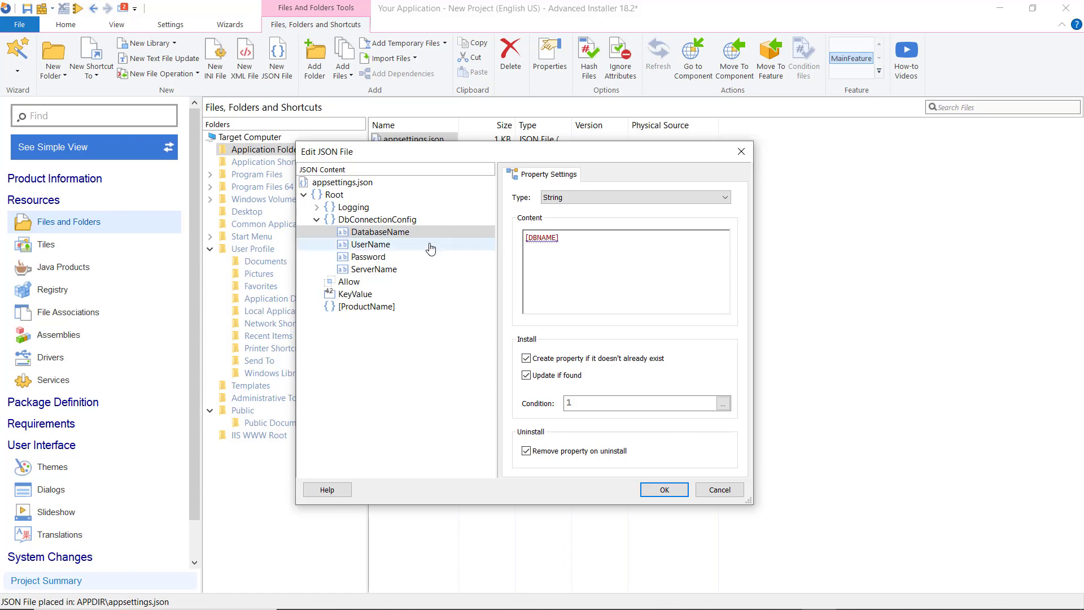
# Step: Set UserName to [USER] and ServerName to [SERVER], then confirm the JSON edits
pyautogui.click(370, 244)
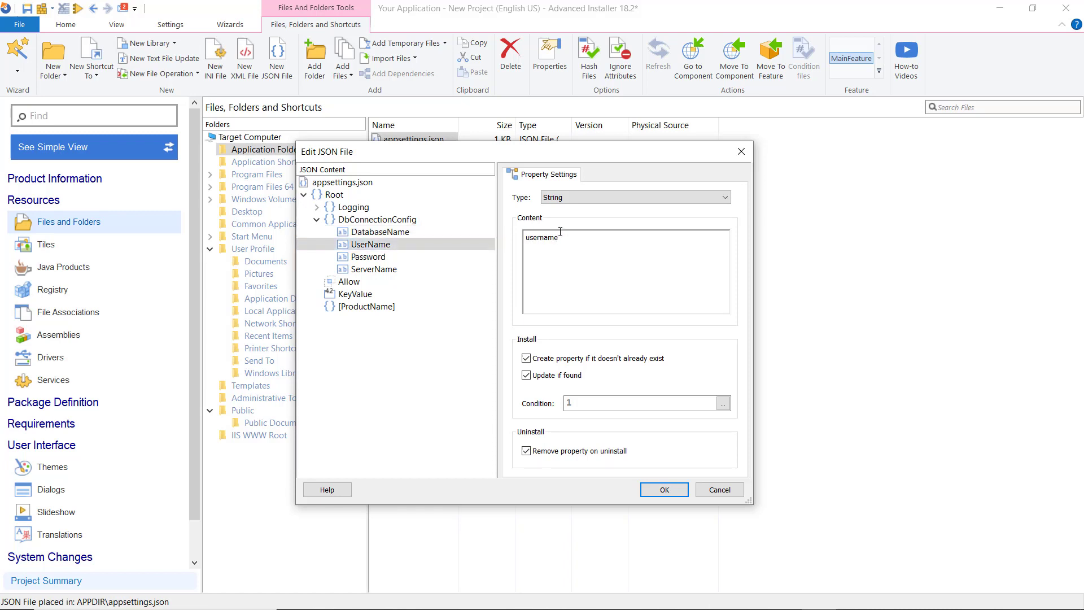
pyautogui.rightClick(560, 234)
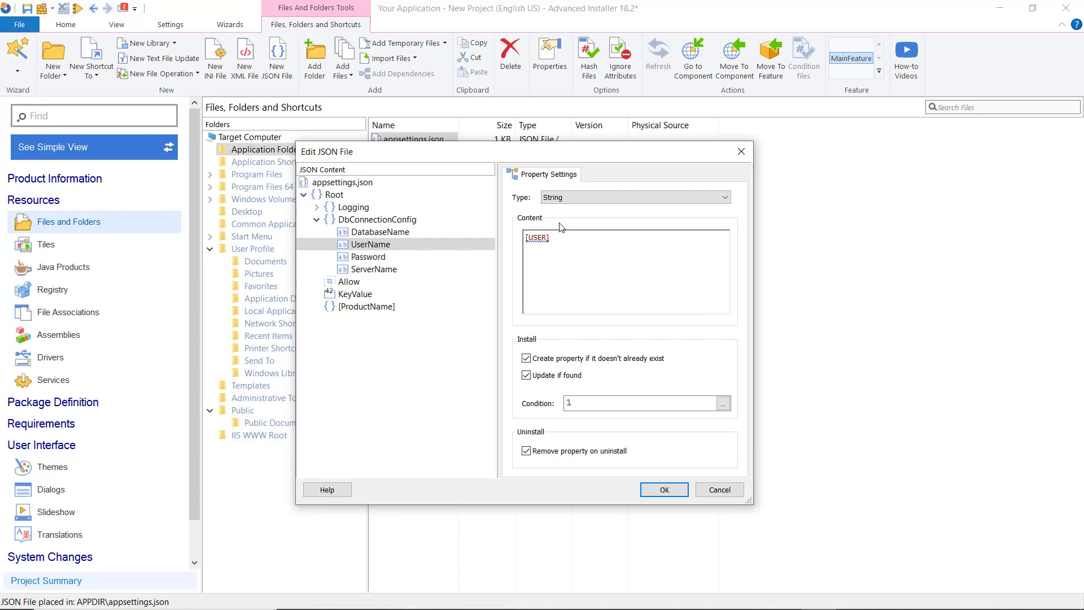
pyautogui.click(368, 256)
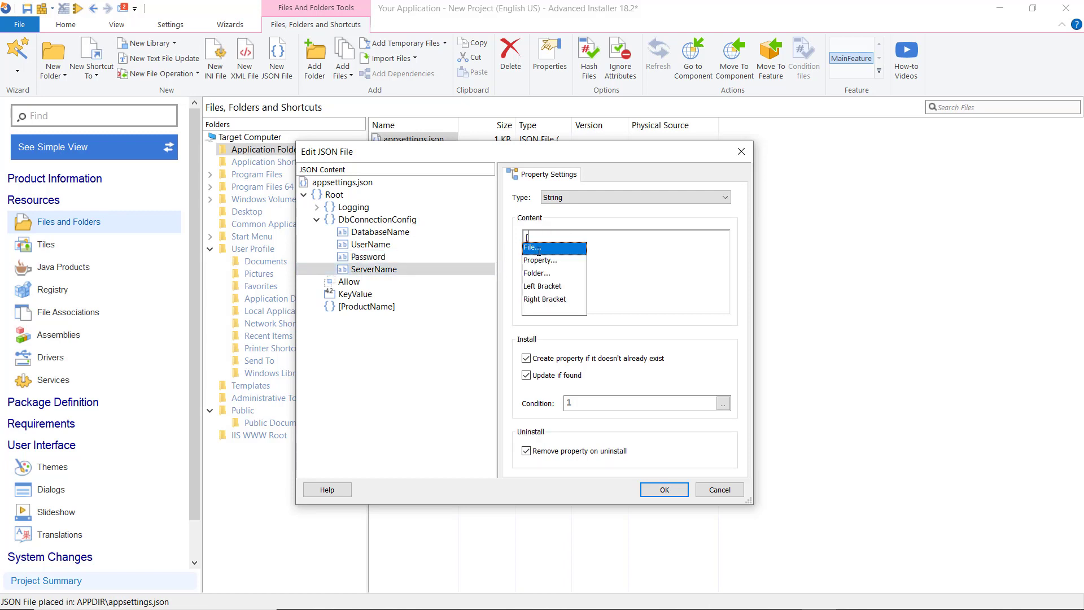
pyautogui.write('[SERVER')
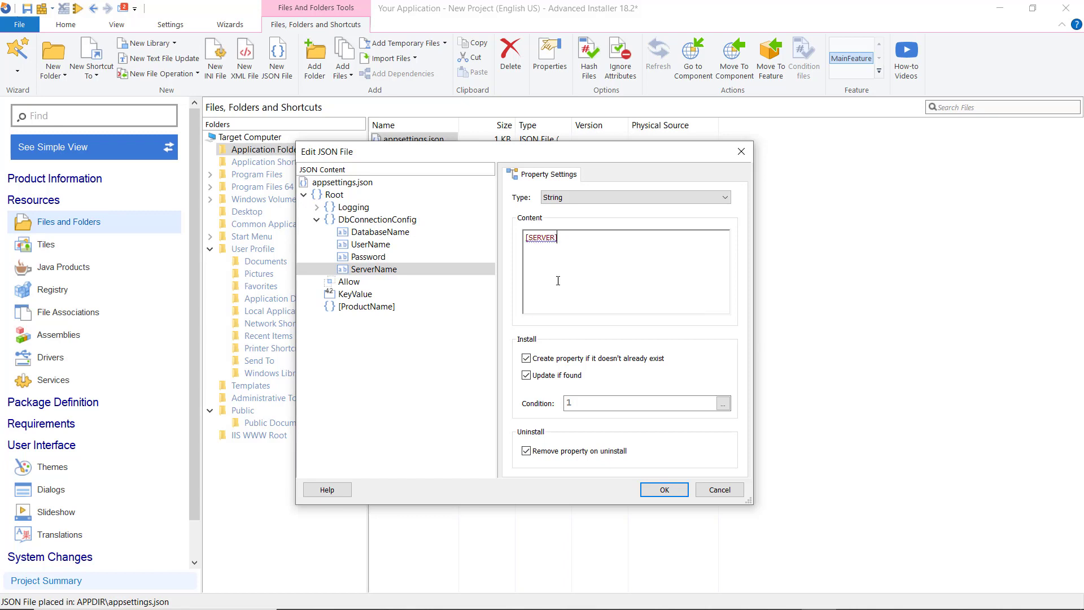
pyautogui.click(663, 489)
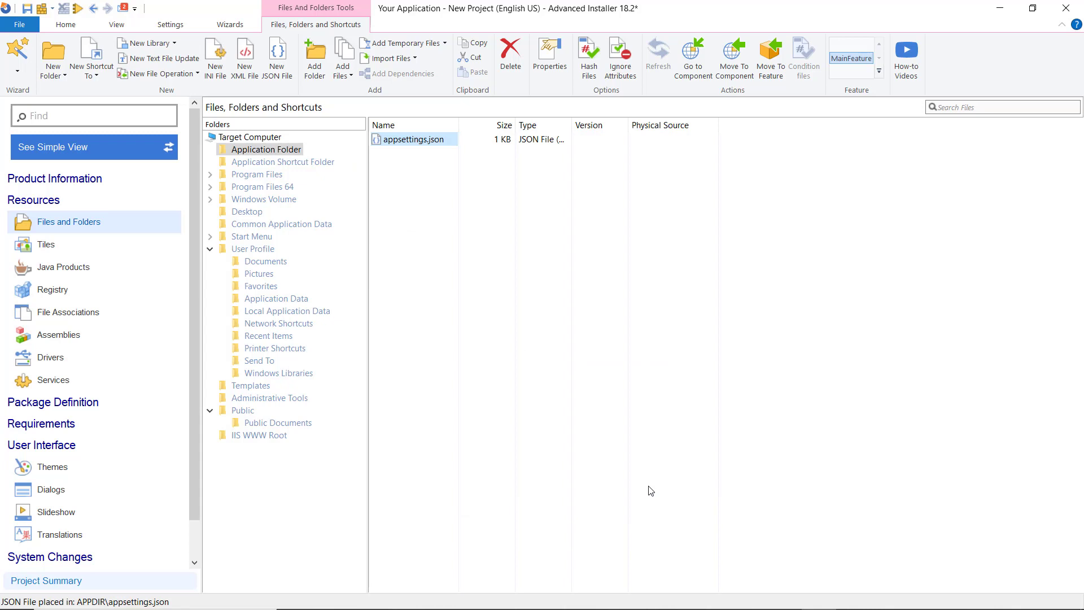
pyautogui.moveTo(379, 472)
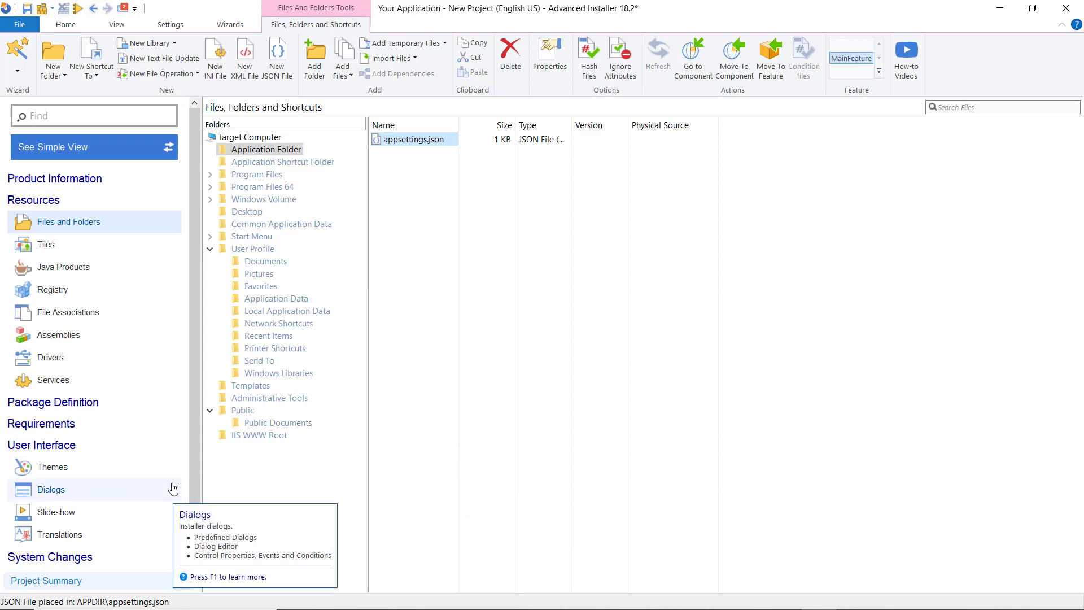
# Step: Check the Database Connection dialog's Database, Server and User fields map to DBNAME, SERVER, USER
pyautogui.click(51, 489)
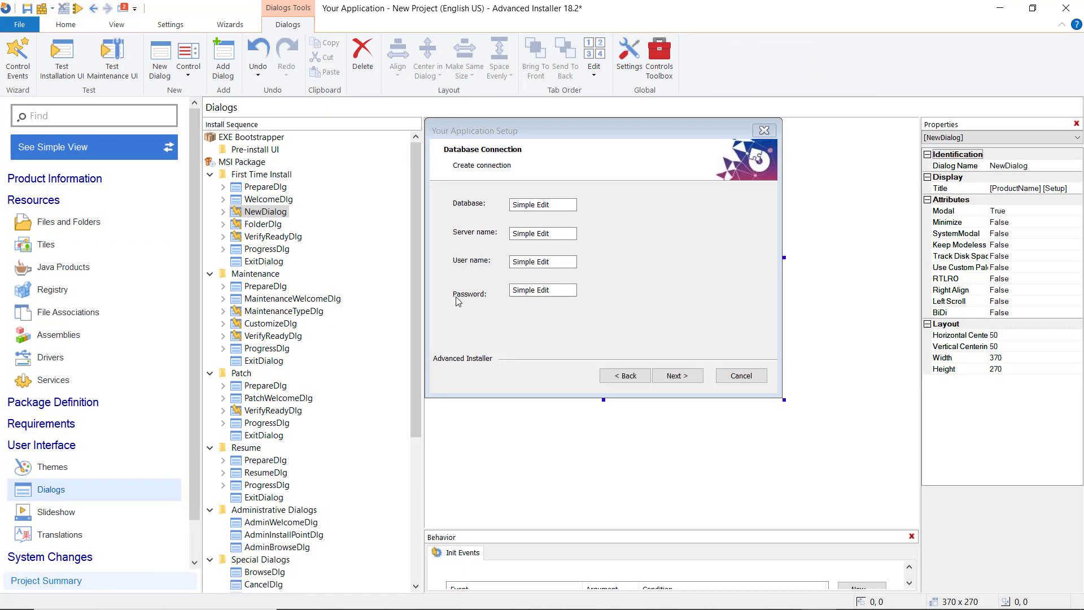
pyautogui.click(542, 204)
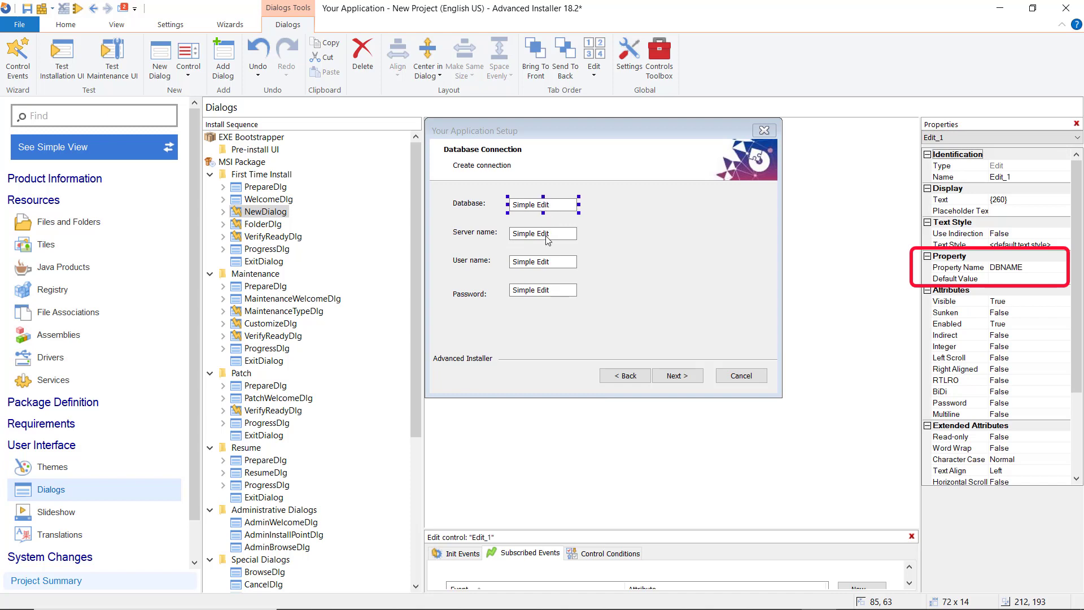
pyautogui.click(544, 233)
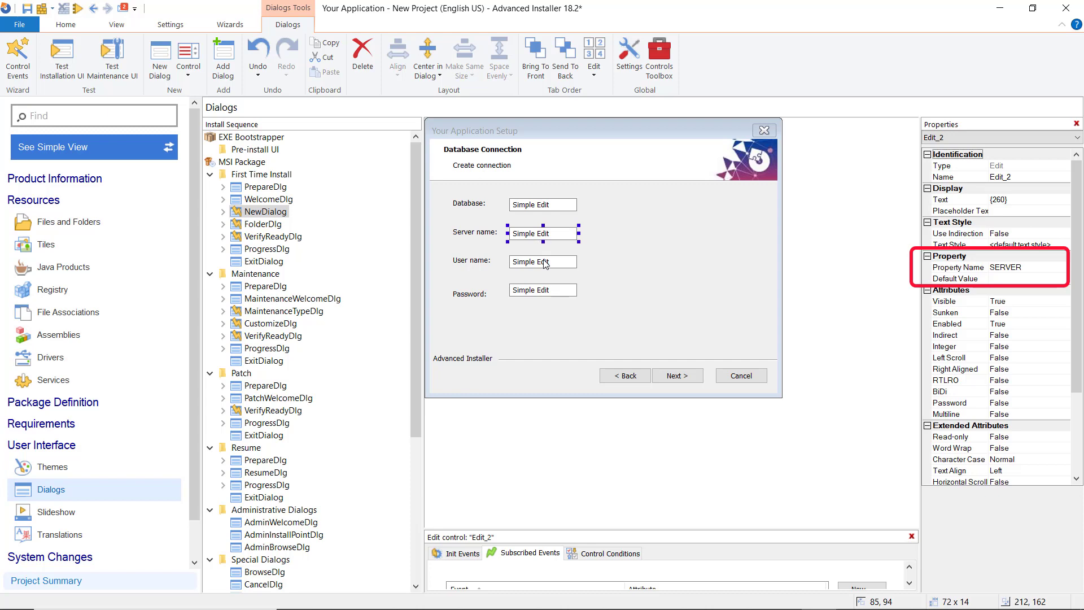
pyautogui.click(542, 290)
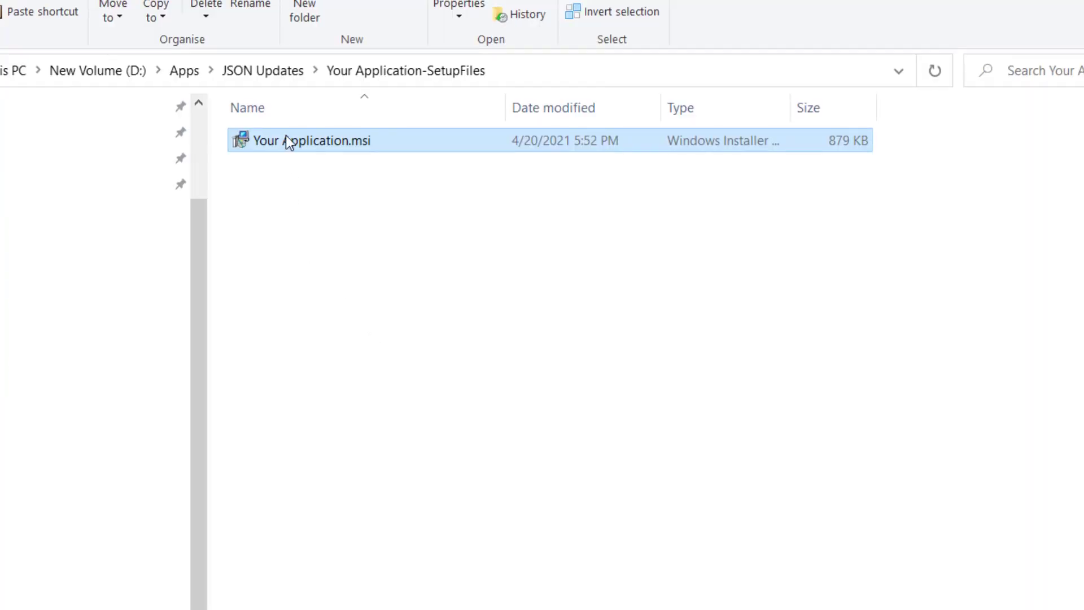
# Step: Install Your Application.msi with database1 and server-test-pc connection values
pyautogui.doubleClick(315, 140)
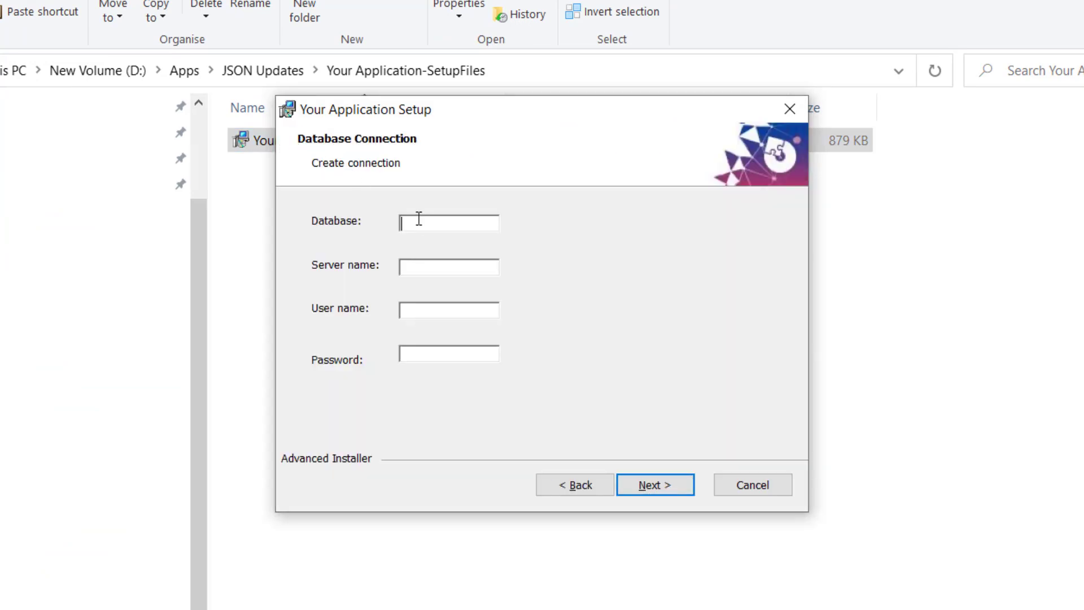
pyautogui.write('database1')
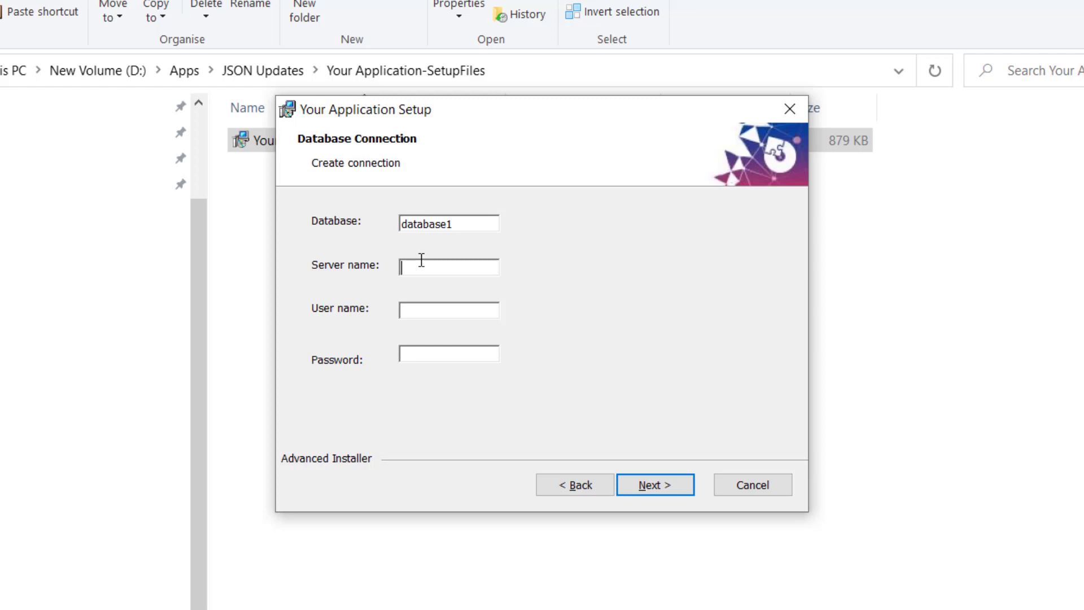
pyautogui.write('server-test-pc')
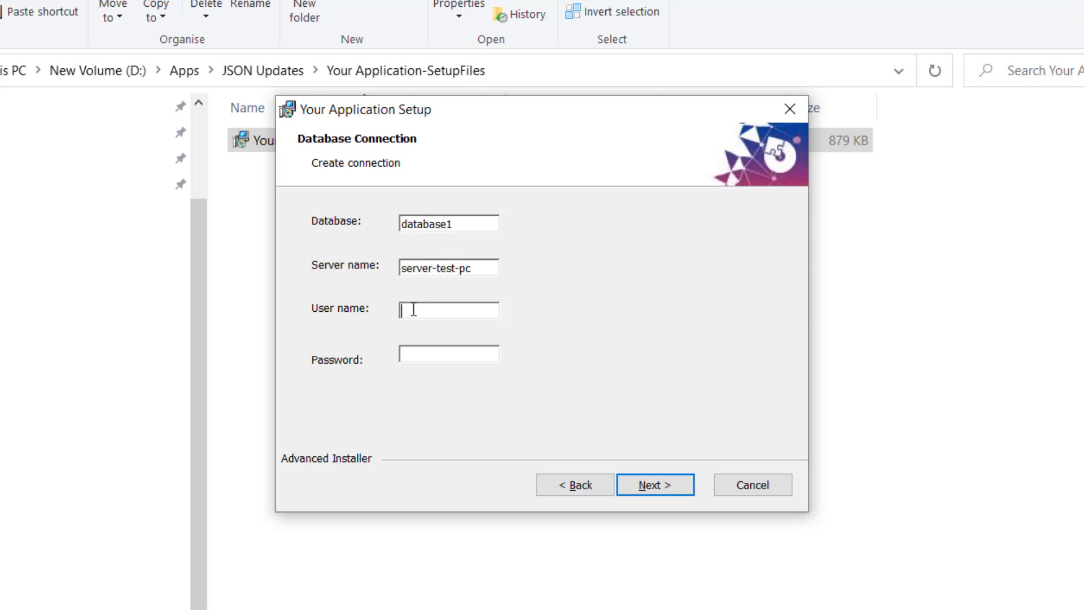
pyautogui.click(654, 484)
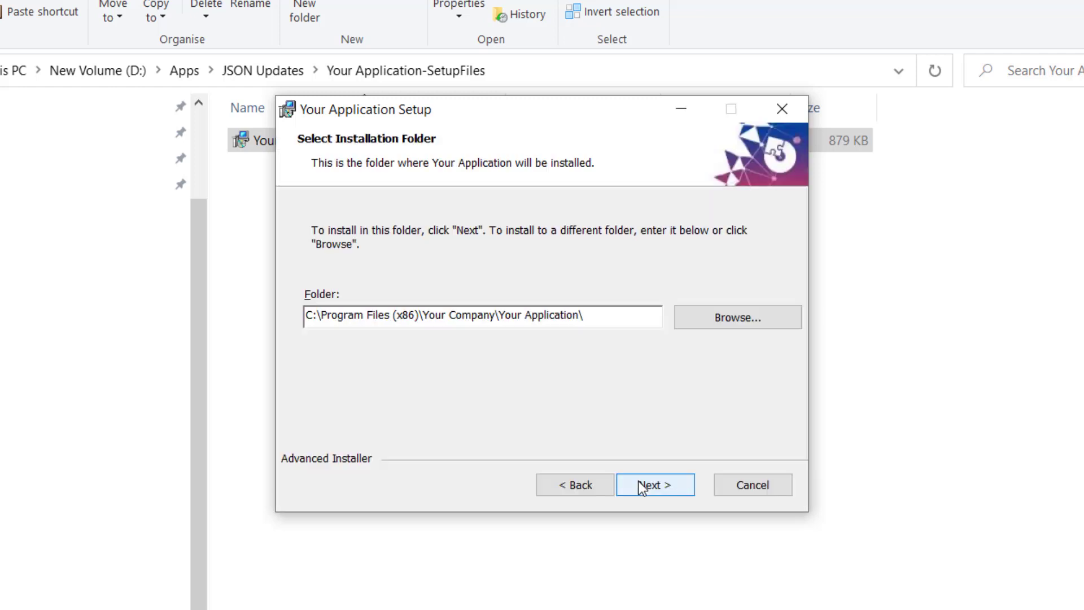
pyautogui.click(654, 485)
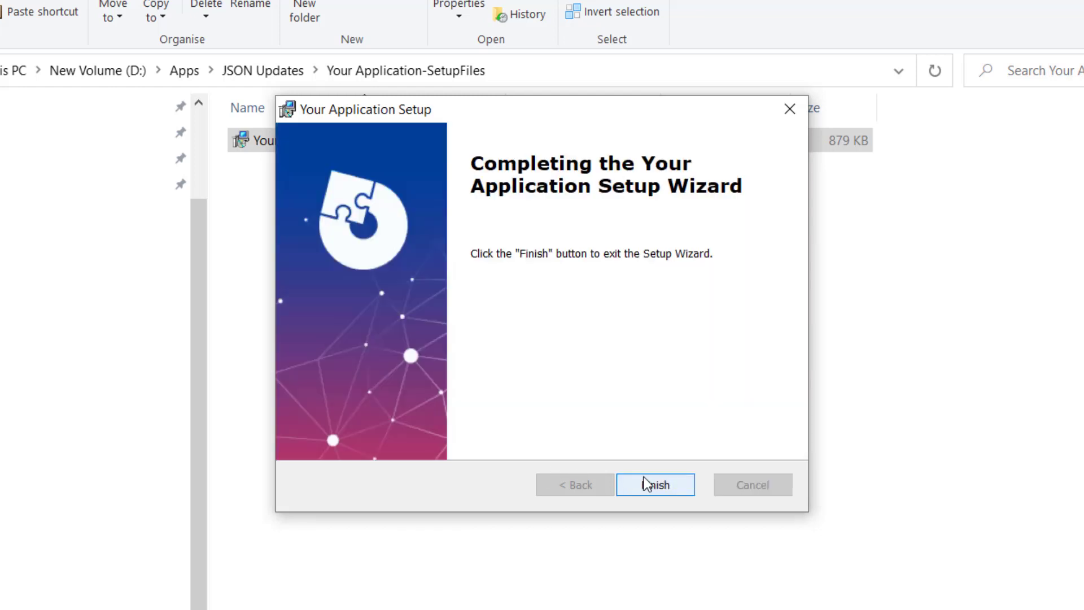
pyautogui.click(655, 484)
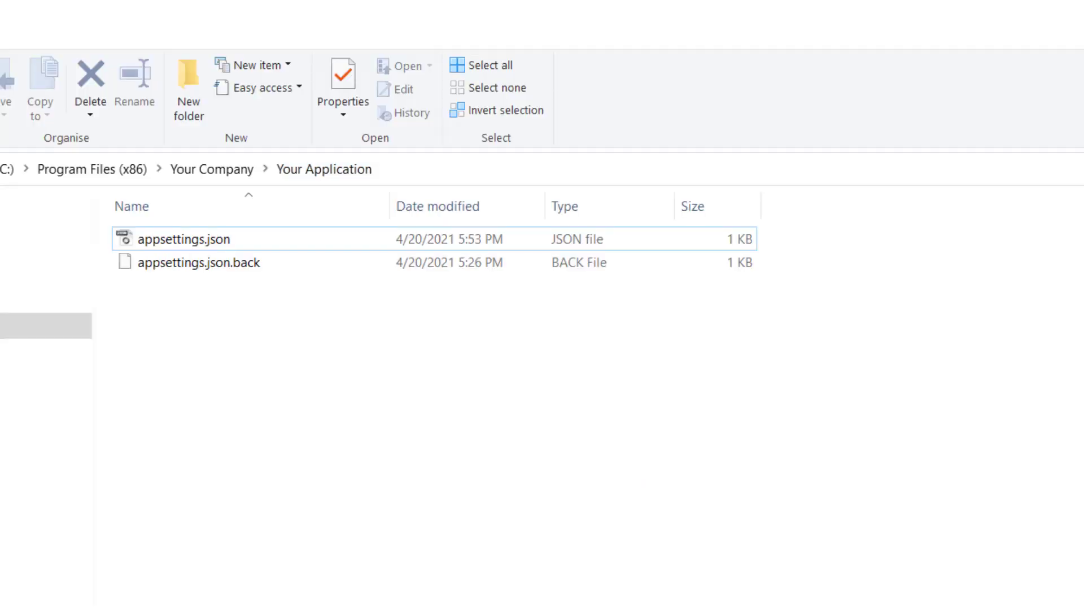
# Step: Compare the installed appsettings.json against its backup with TortoiseGit Diff
pyautogui.click(199, 262)
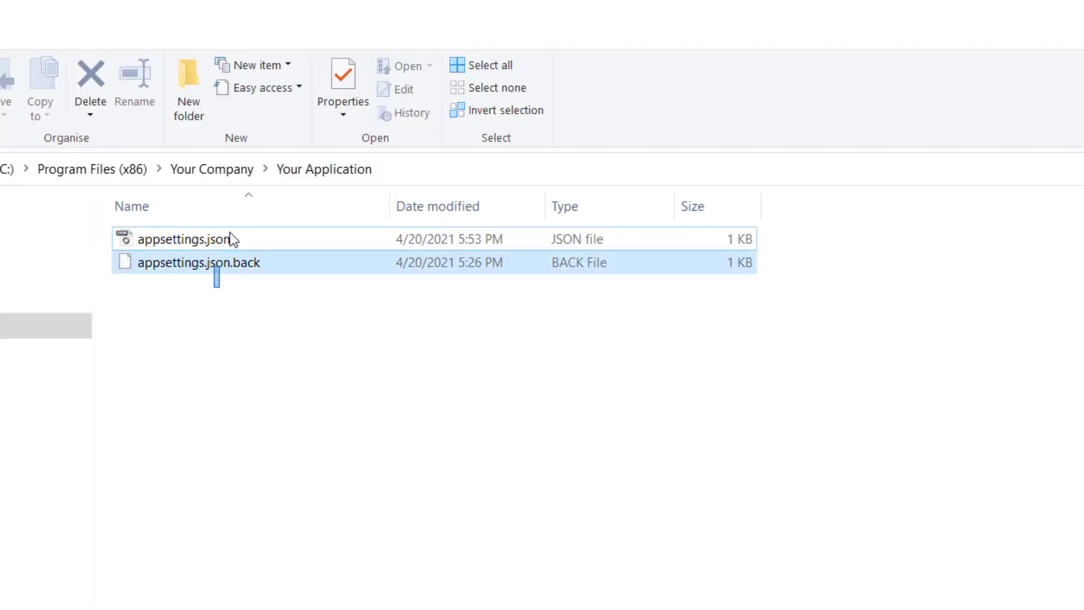
pyautogui.rightClick(183, 238)
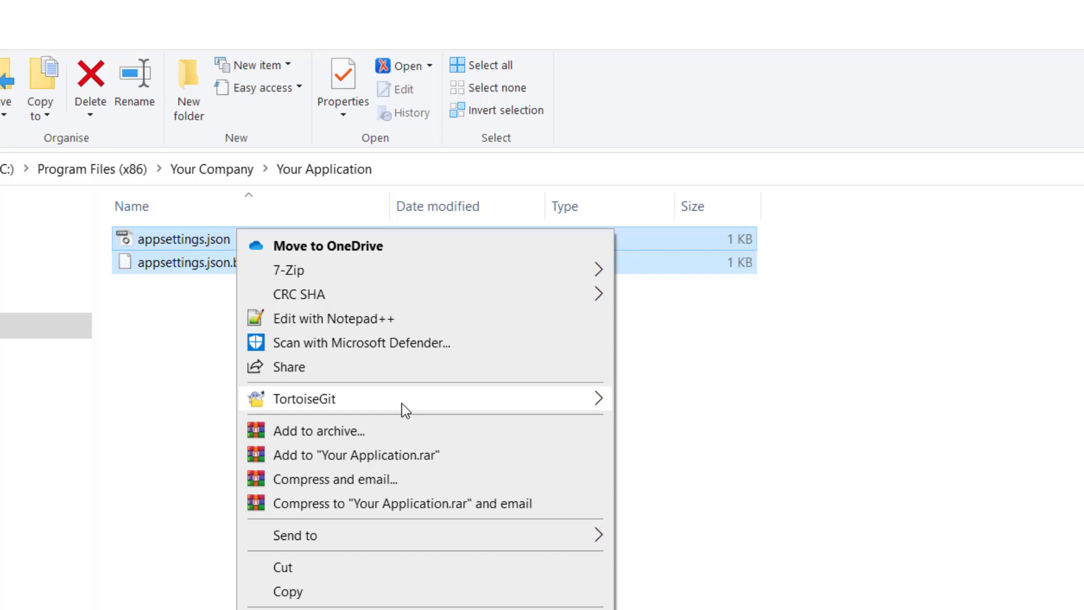
pyautogui.click(305, 399)
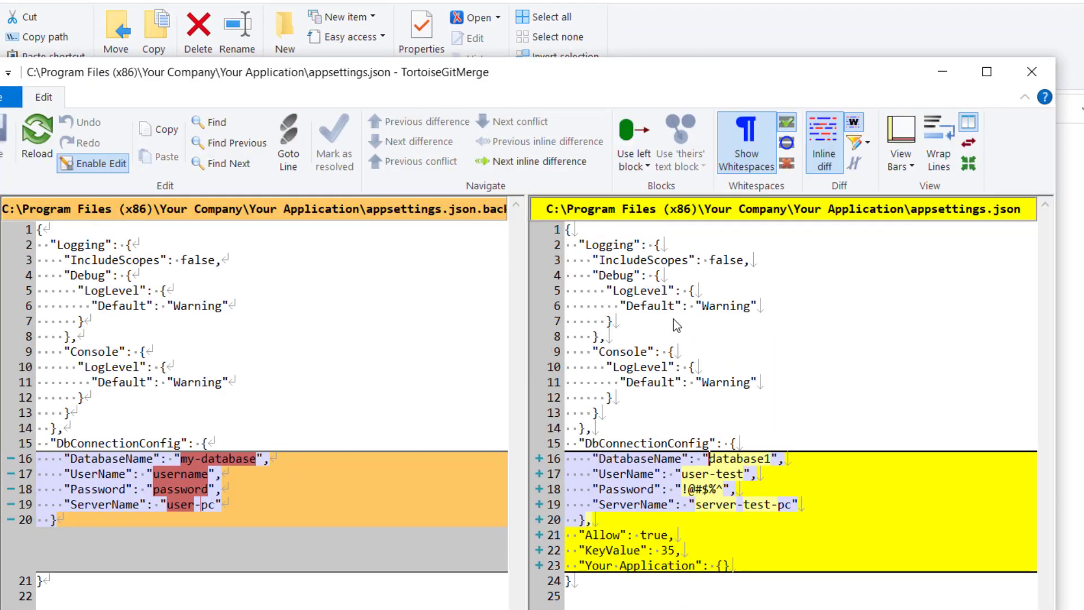